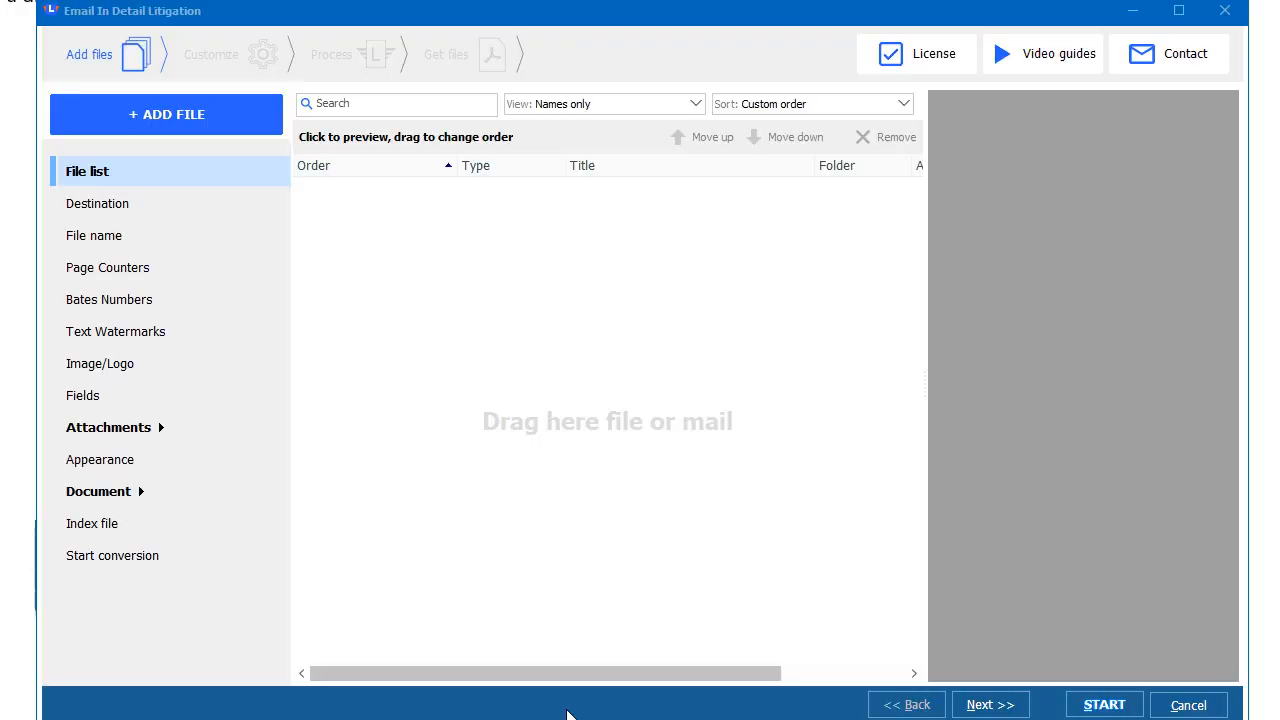
mouse_move(242, 120)
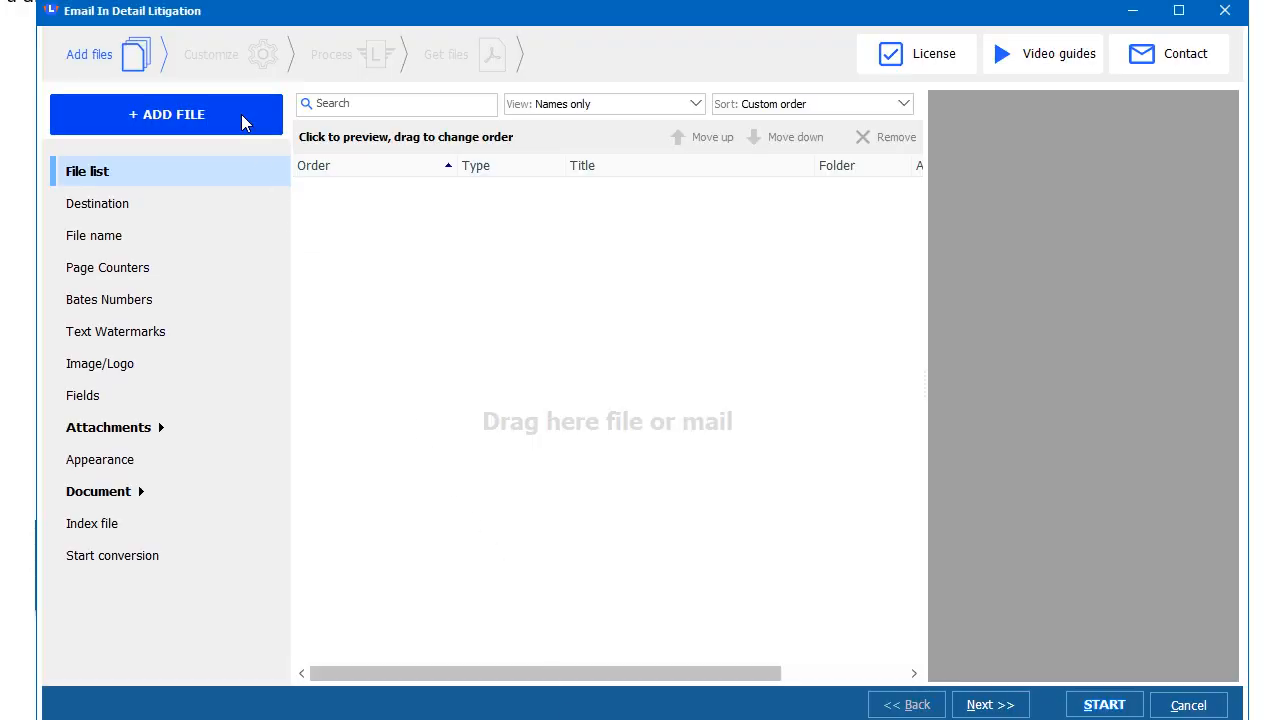
- Add the five .eml emails, two .doc and two .pdf files from Documents to the conversion list
click(166, 114)
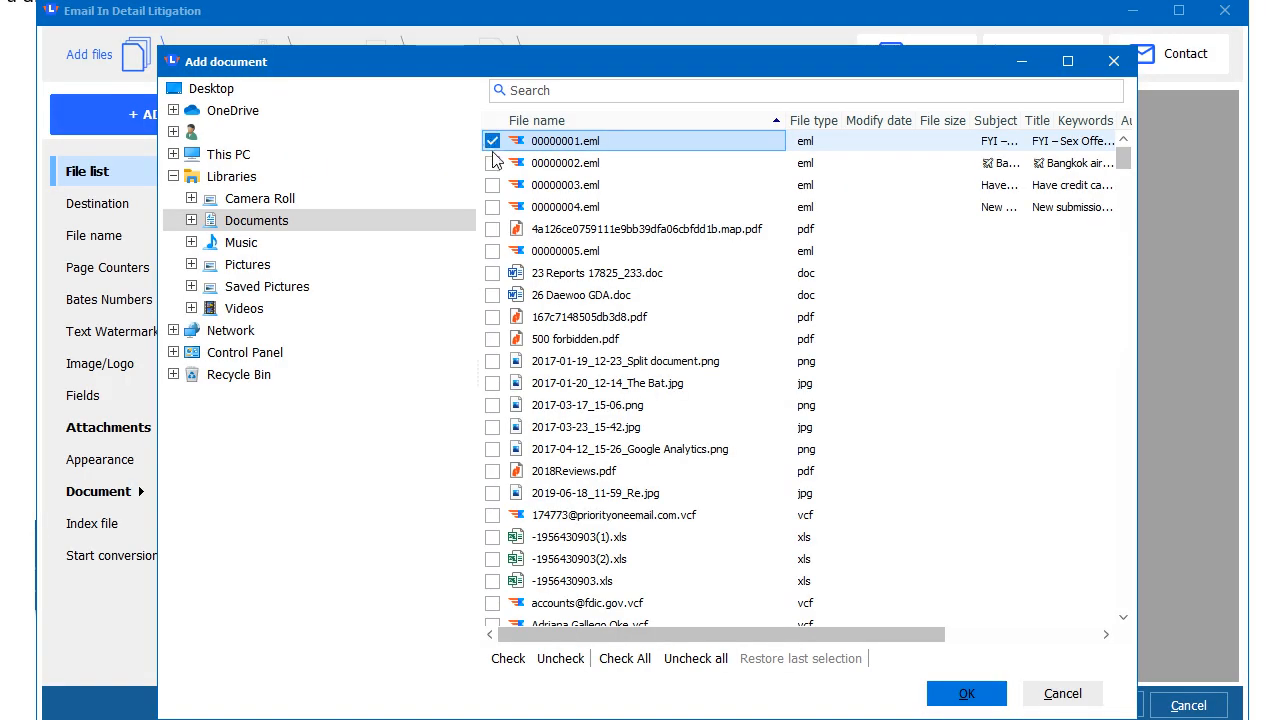
click(492, 184)
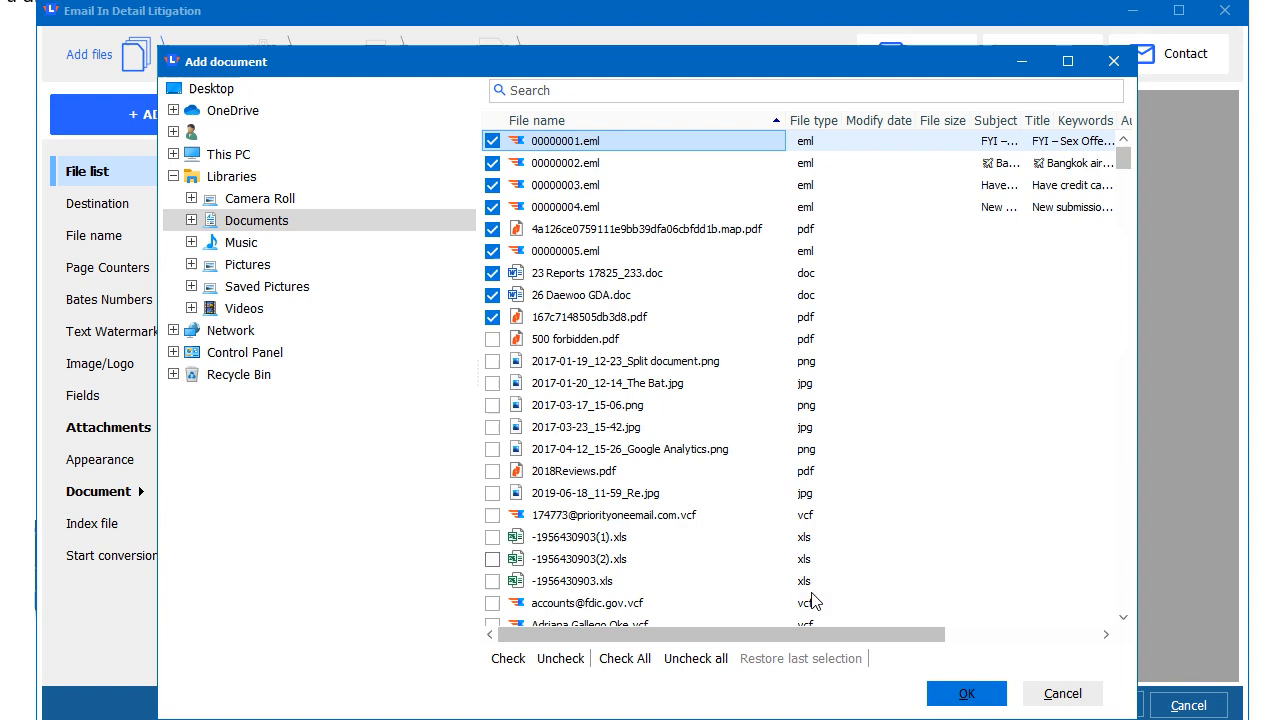
click(967, 693)
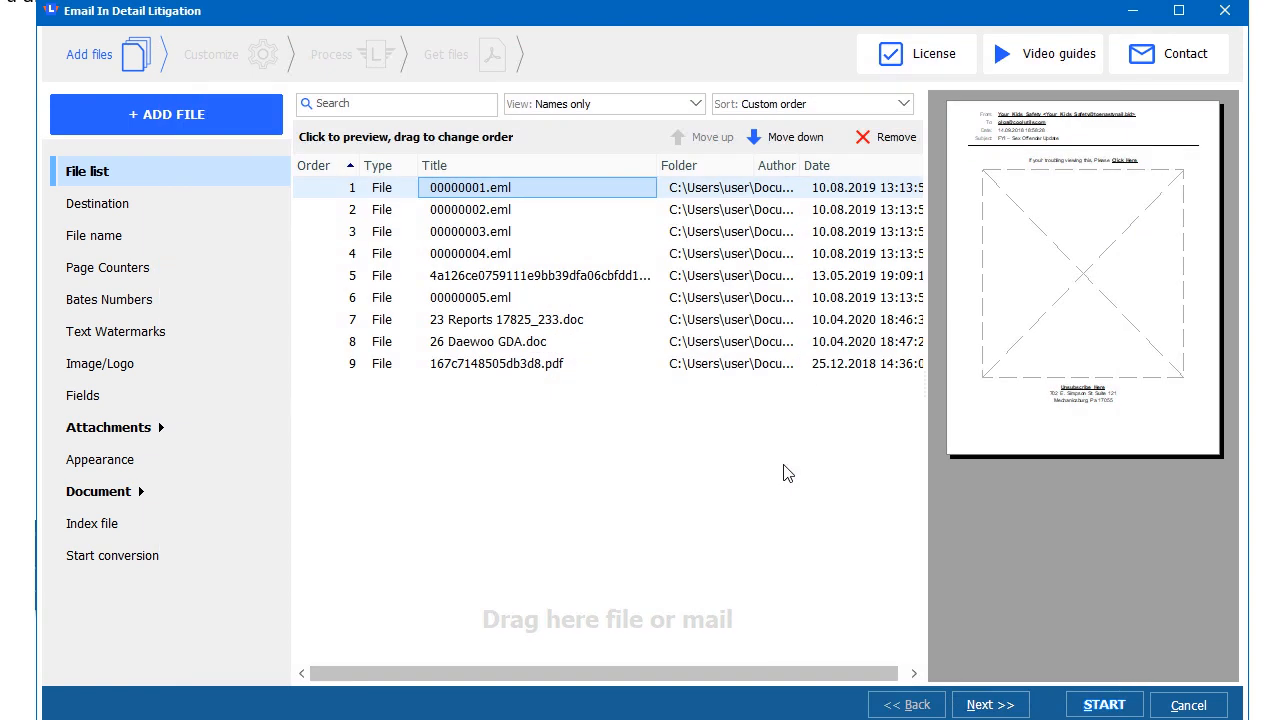
- Enable Bates numbers with prefix Case245, suffix Detail and four digits, previewing 'Case245 0001 Detail'
click(109, 299)
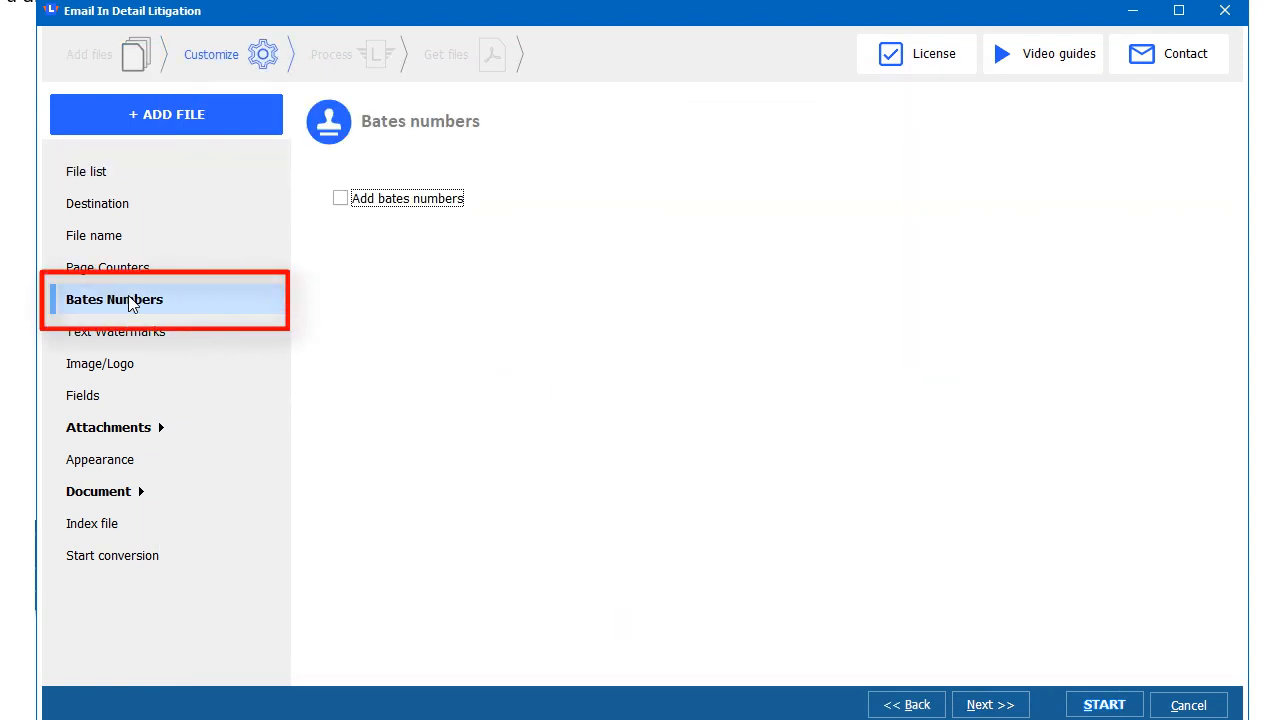
click(340, 197)
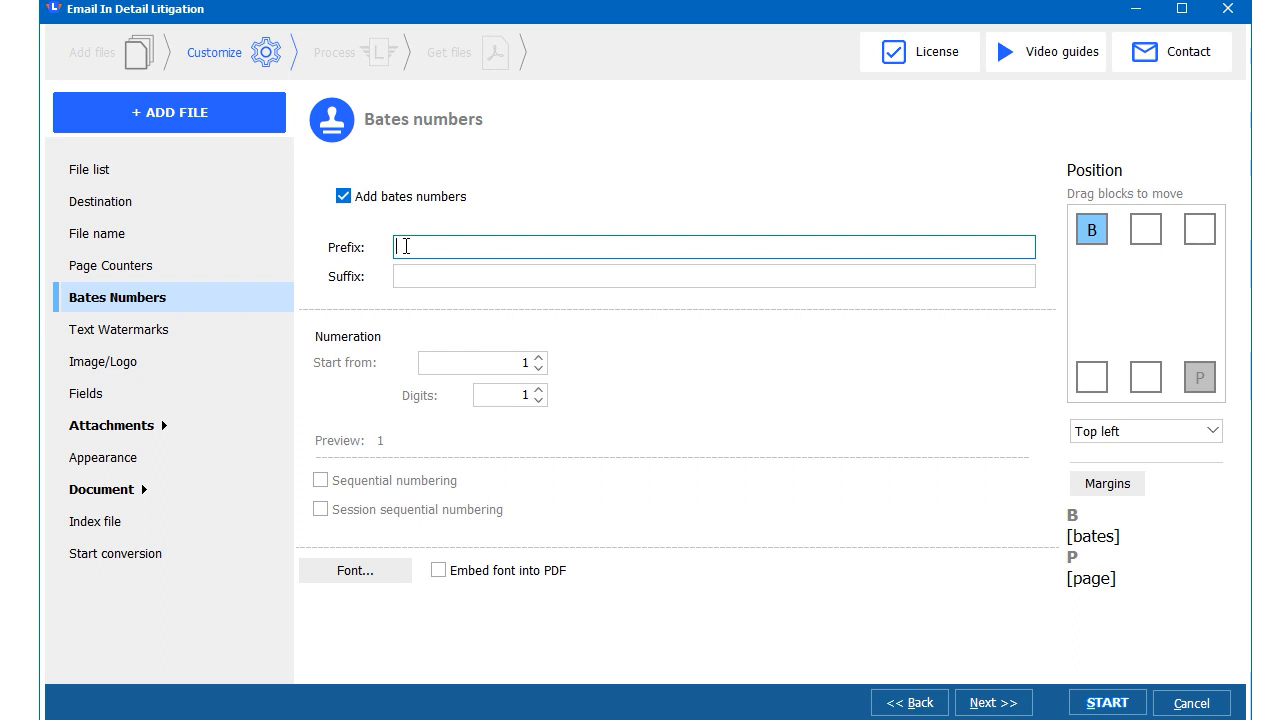
text(Case245)
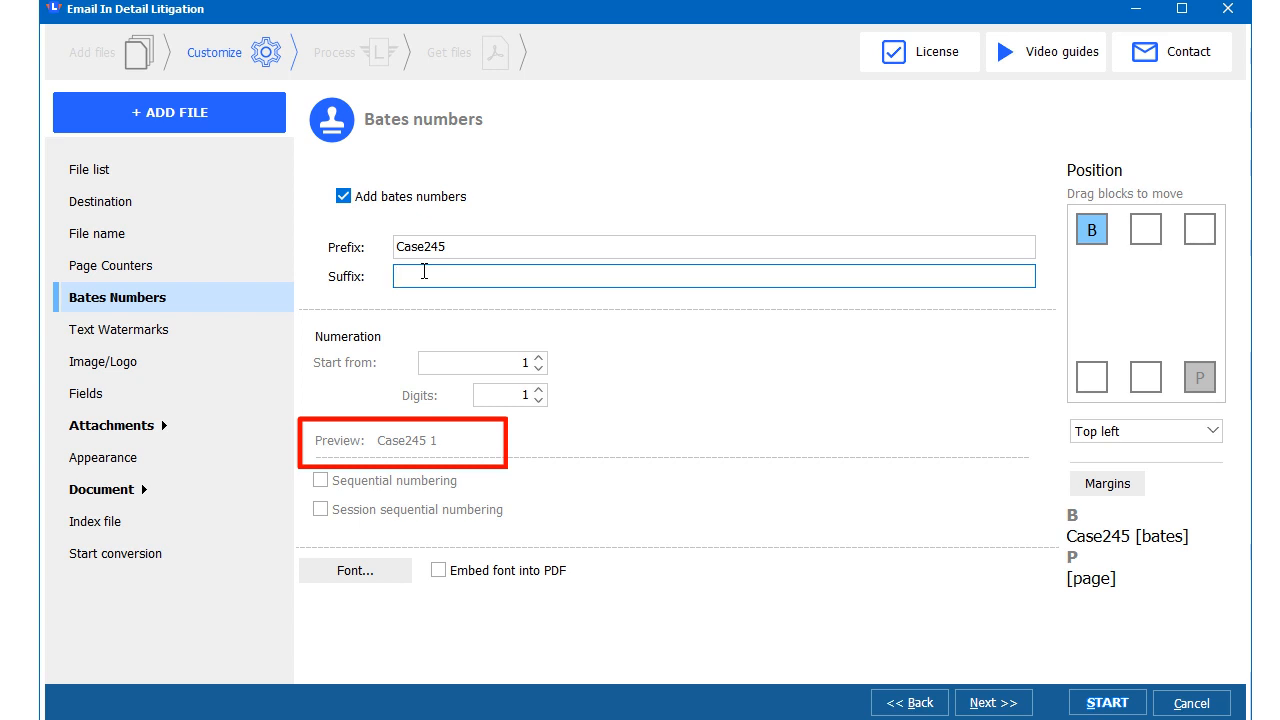
text(Detail)
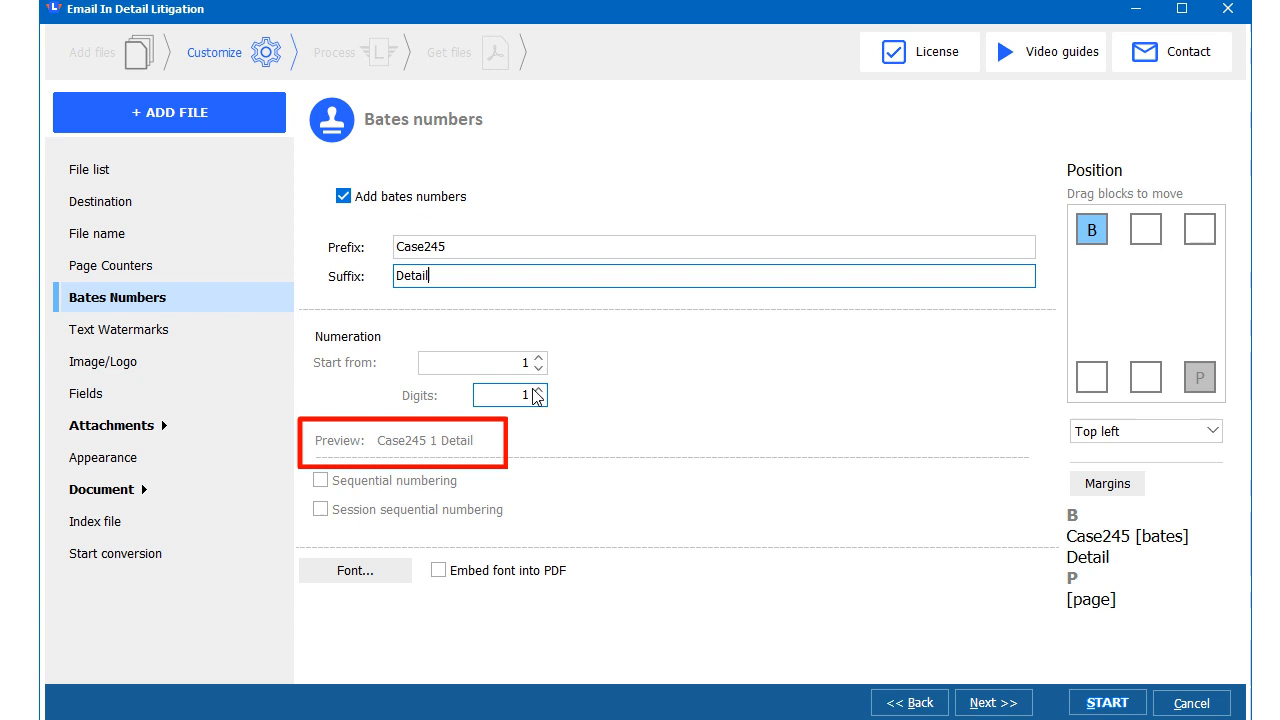
click(541, 389)
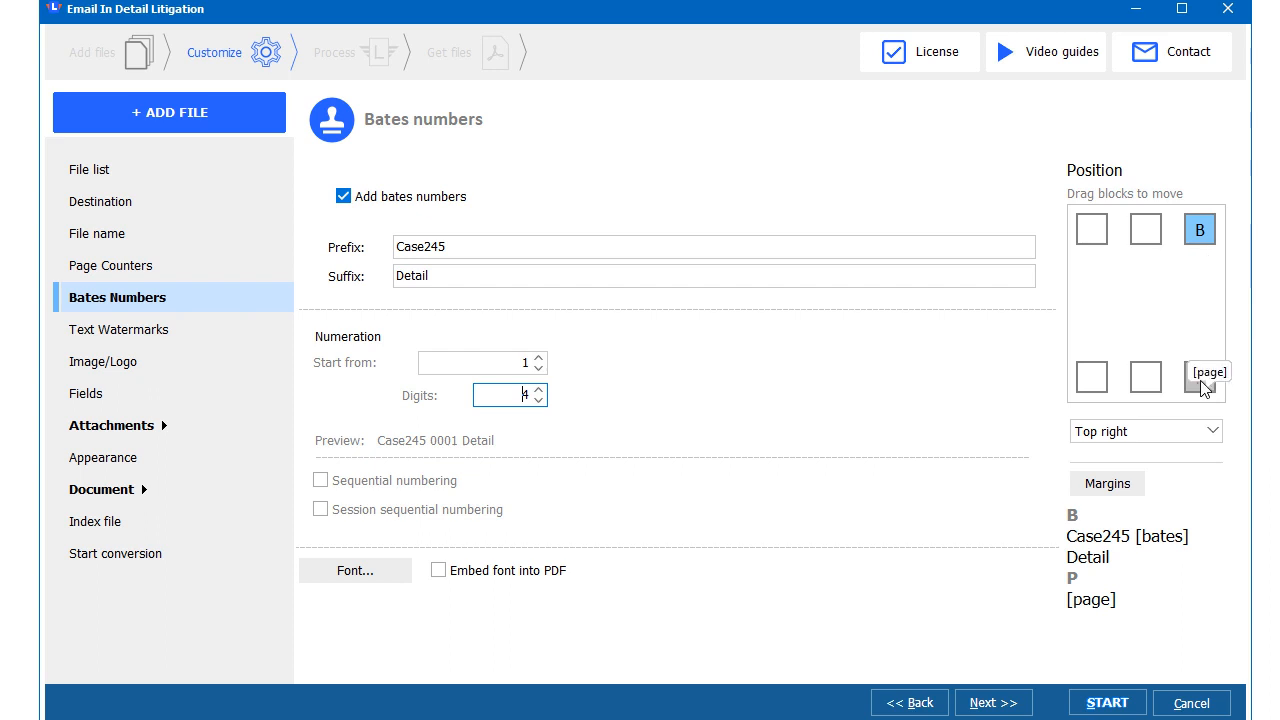
mouse_move(1204, 370)
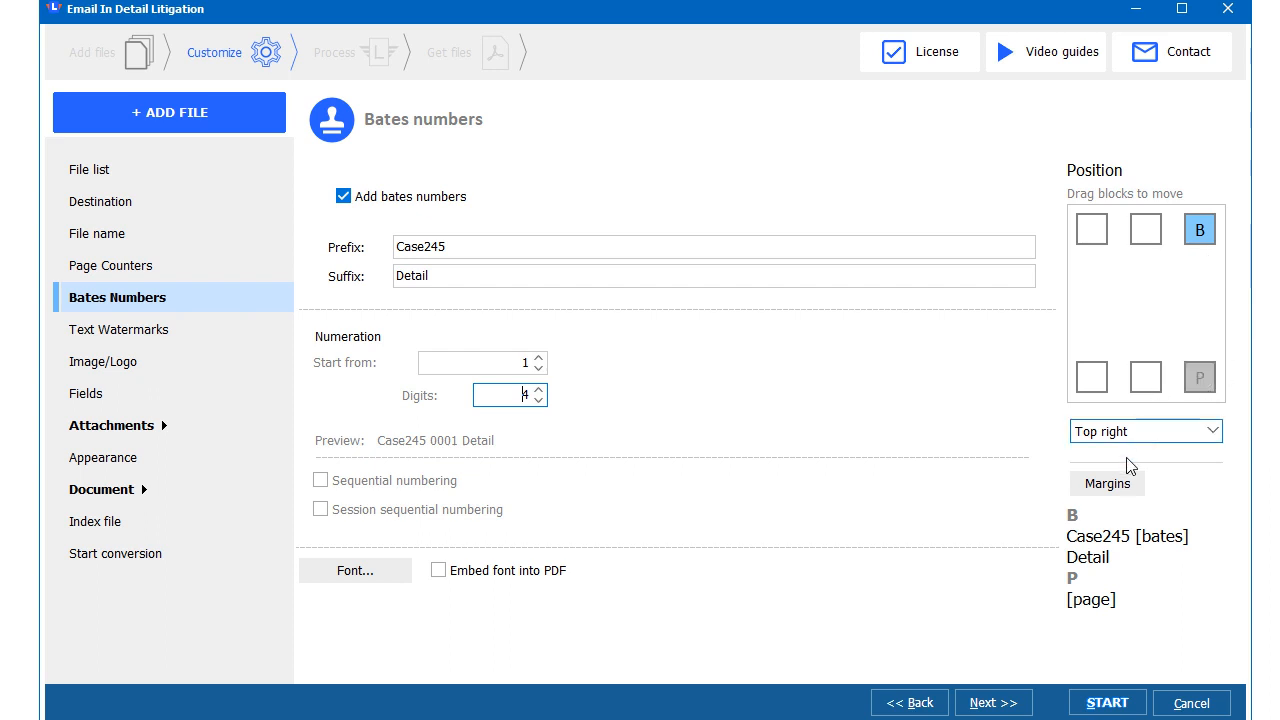
- Keep the Bates stamp margins at Top 0,30 and Right 0,20
click(1106, 483)
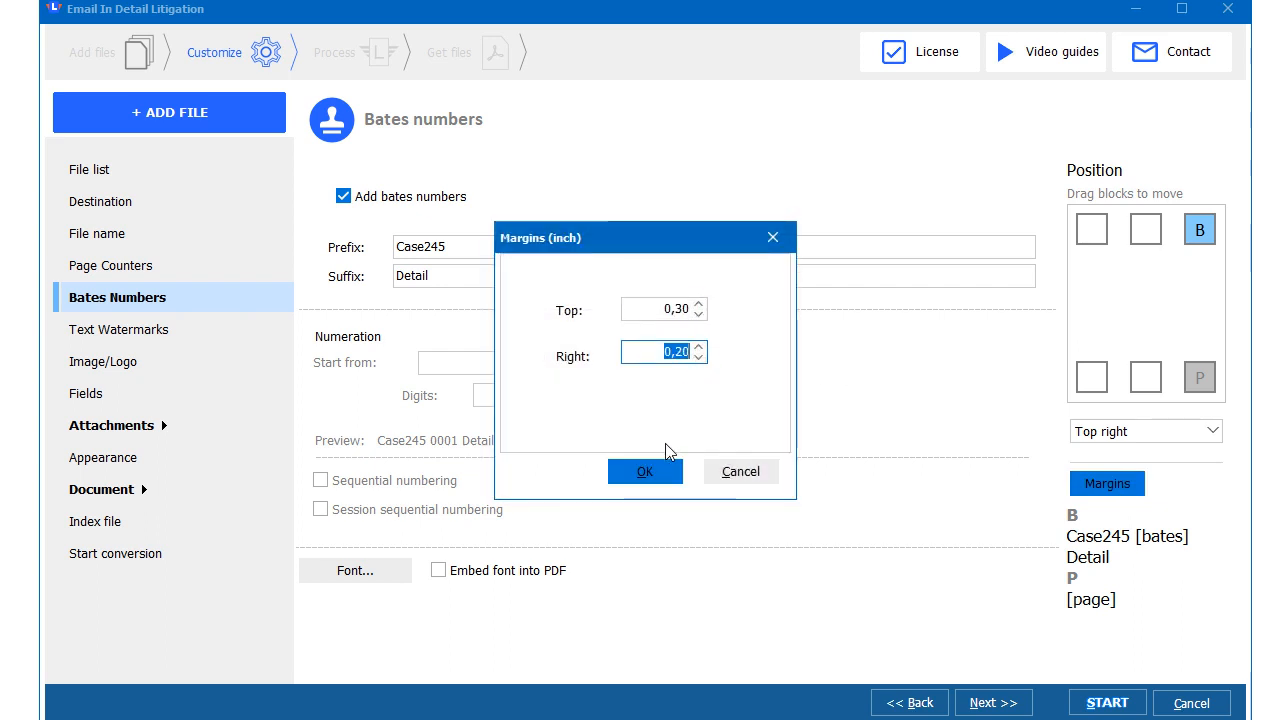
click(644, 471)
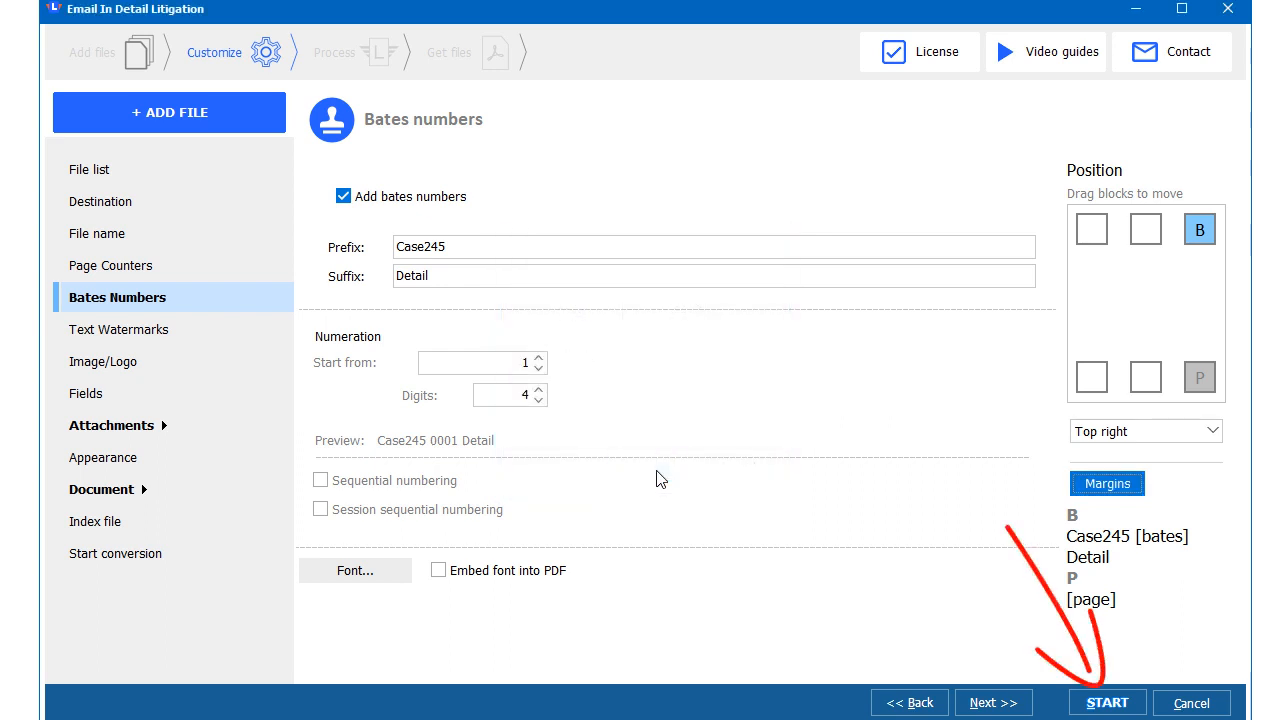
mouse_move(738, 558)
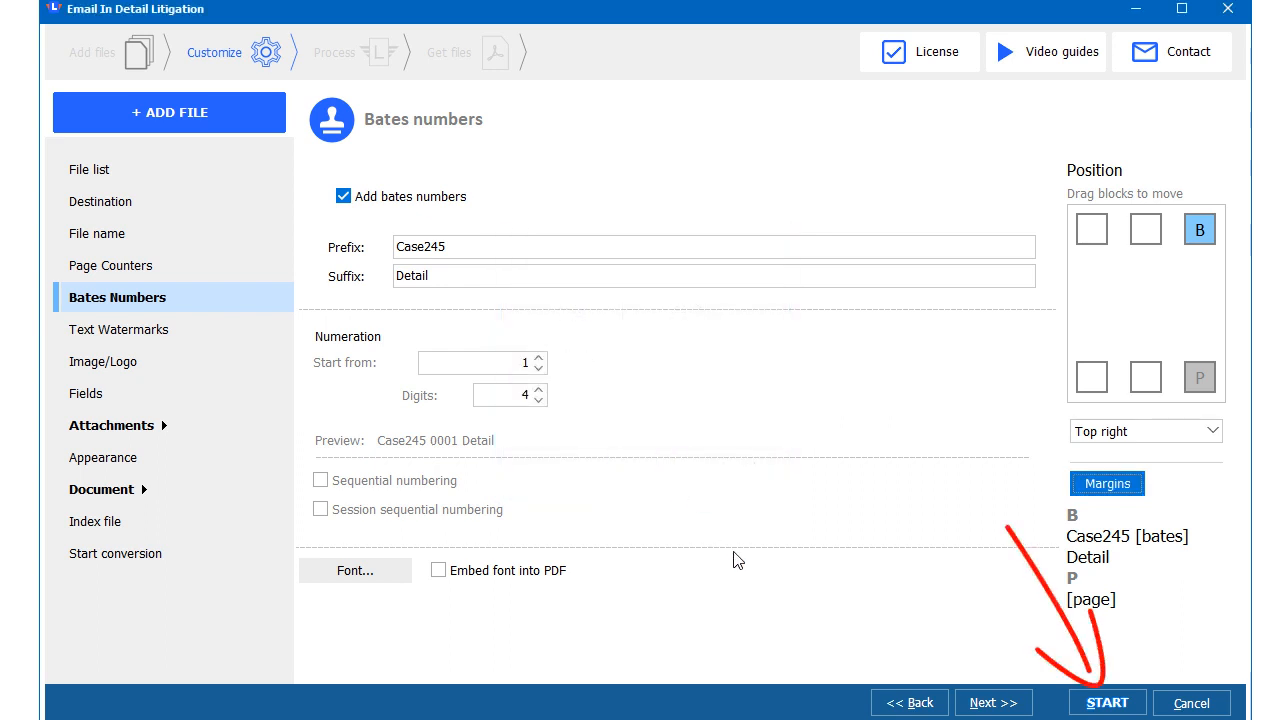
- Convert all nine files to PDF and view the stamped results in Documents
click(1107, 702)
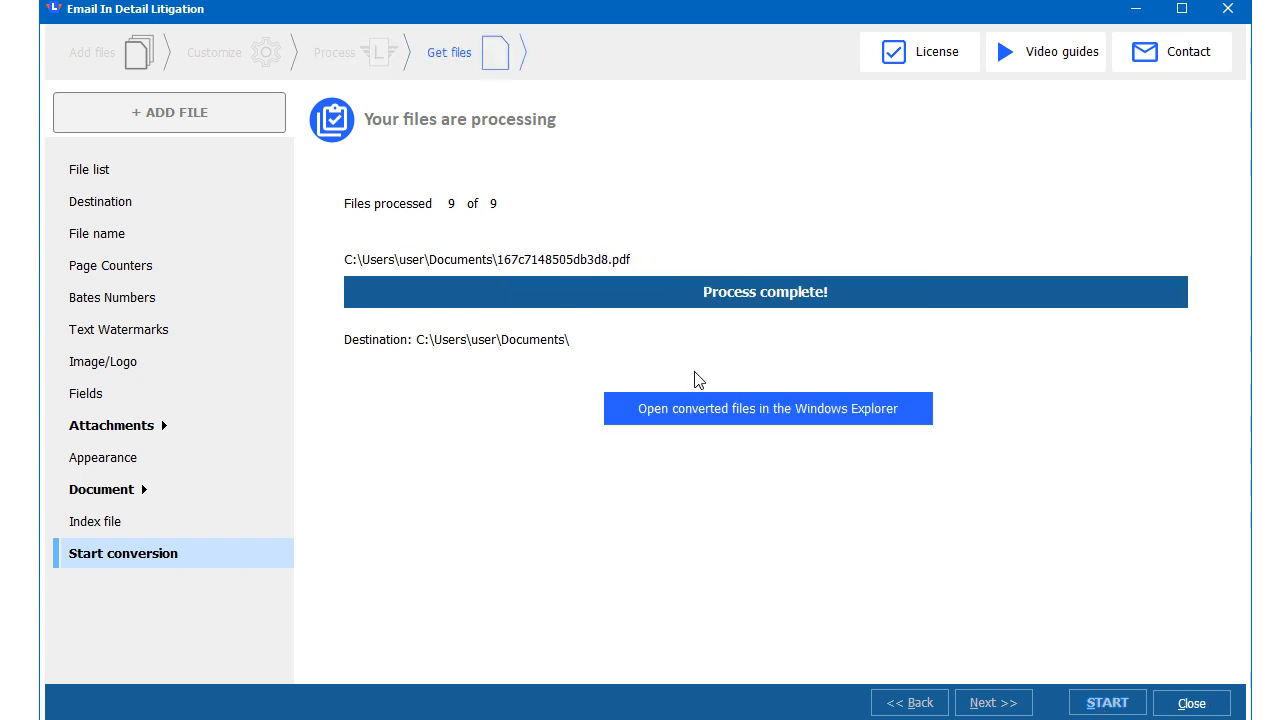
click(767, 408)
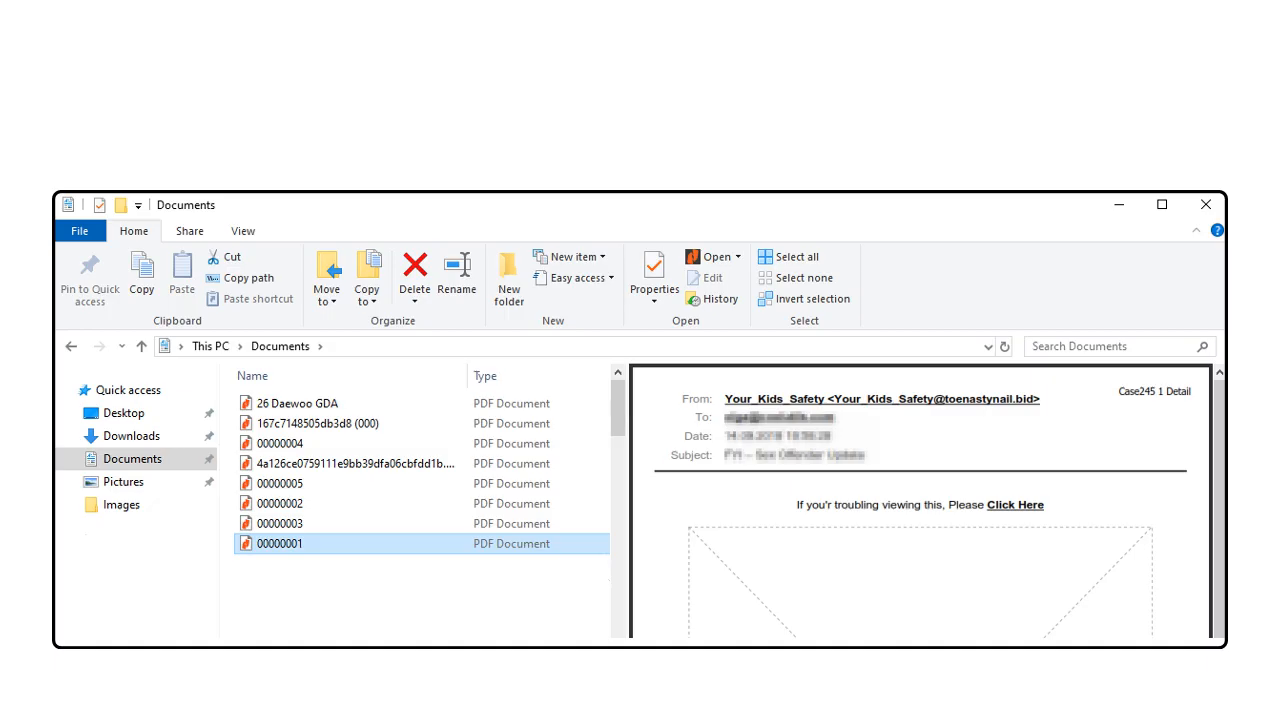